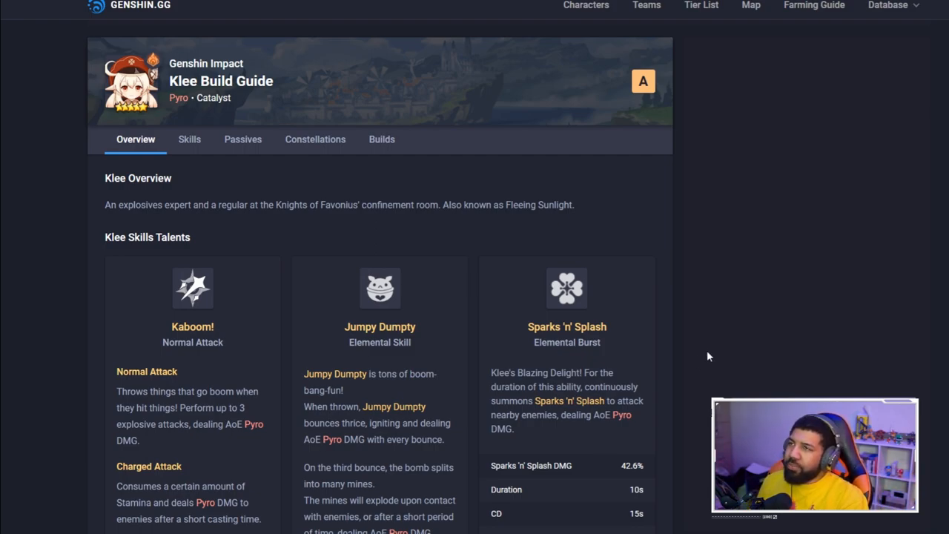
{"action": "mouse_move", "coordinate": [341, 159]}
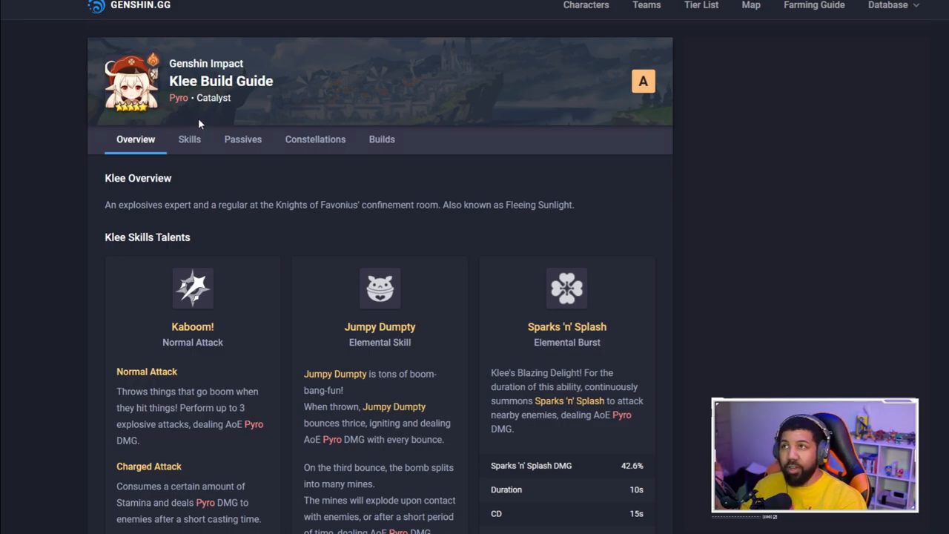
{"action": "mouse_move", "coordinate": [710, 149]}
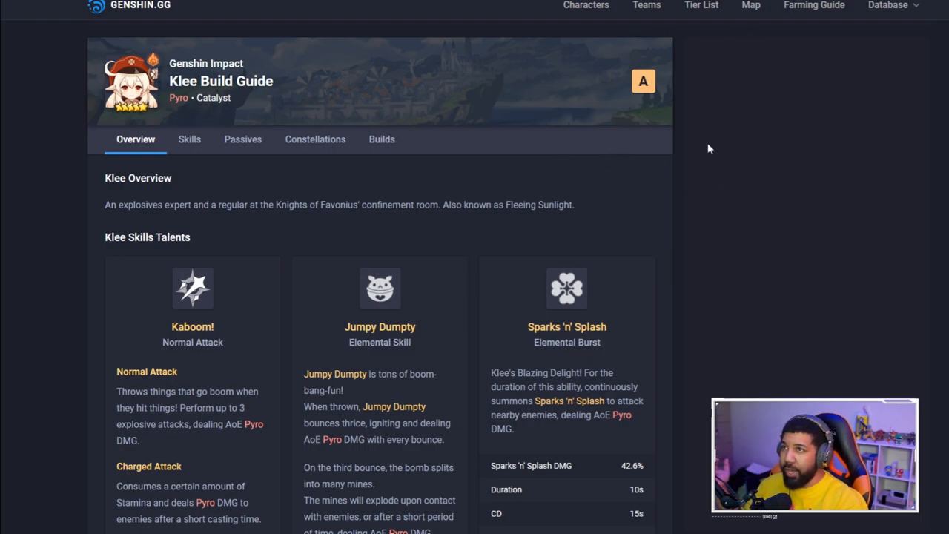
{"action": "scroll", "scroll_direction": "down", "scroll_amount": 3}
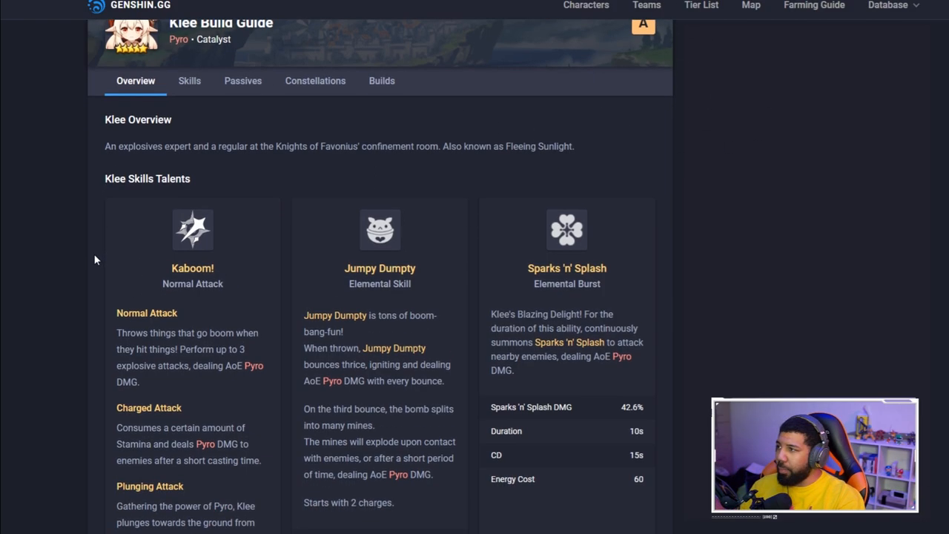
{"action": "scroll", "scroll_direction": "down", "scroll_amount": 3}
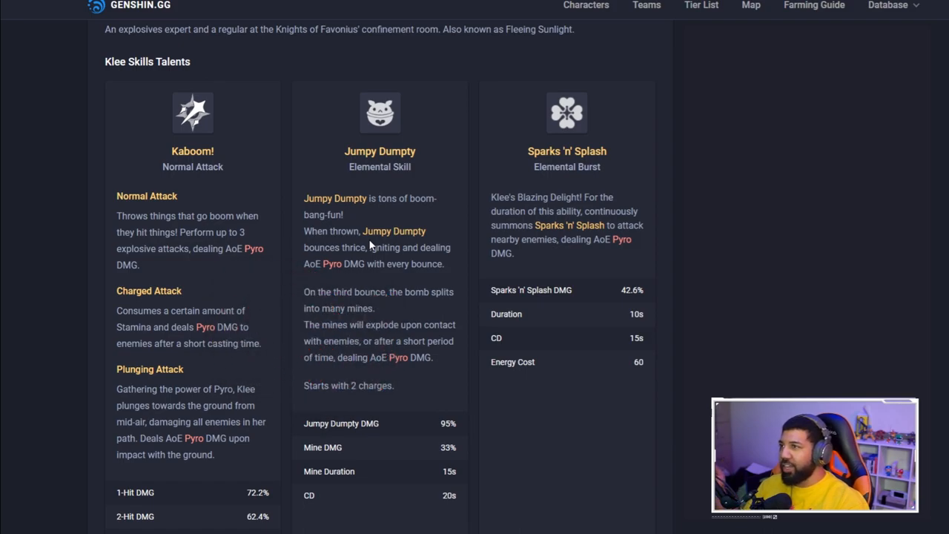
{"action": "mouse_move", "coordinate": [325, 258]}
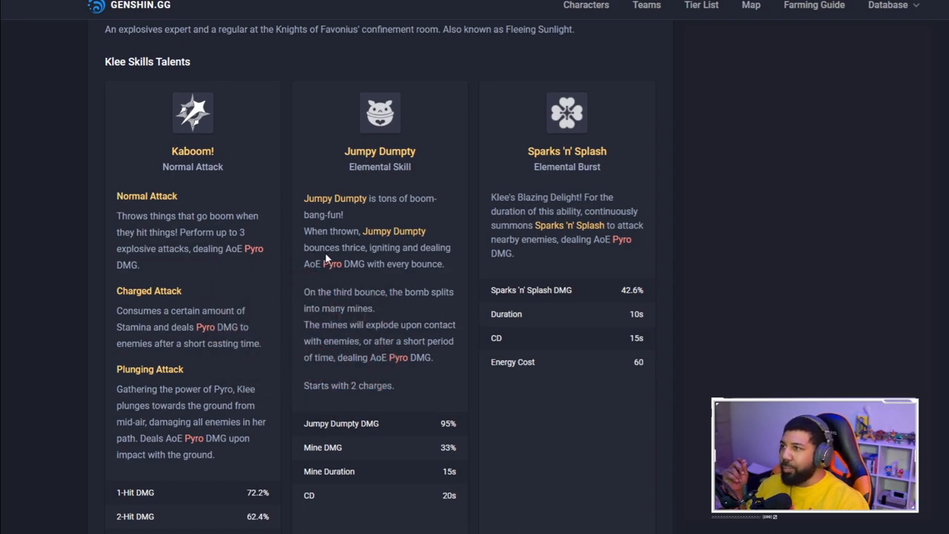
{"action": "mouse_move", "coordinate": [452, 255]}
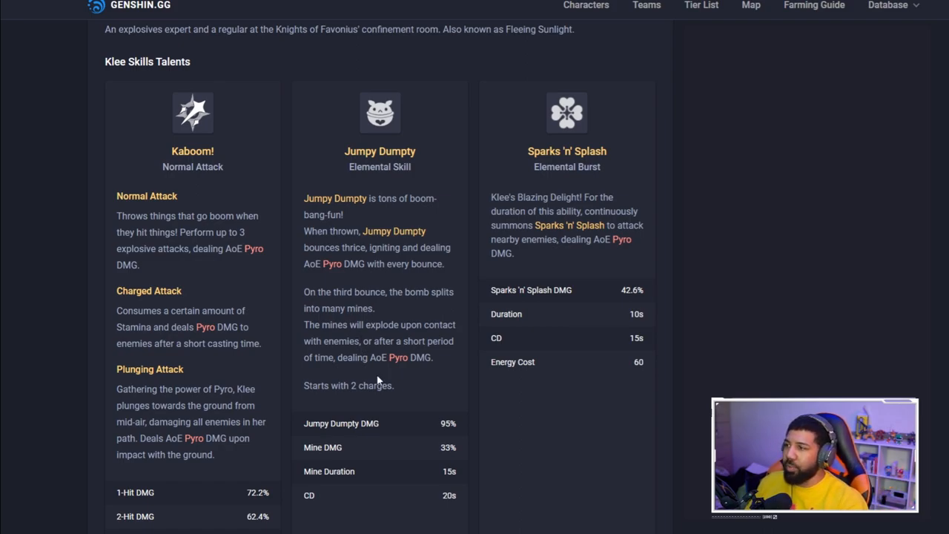
{"action": "mouse_move", "coordinate": [467, 417]}
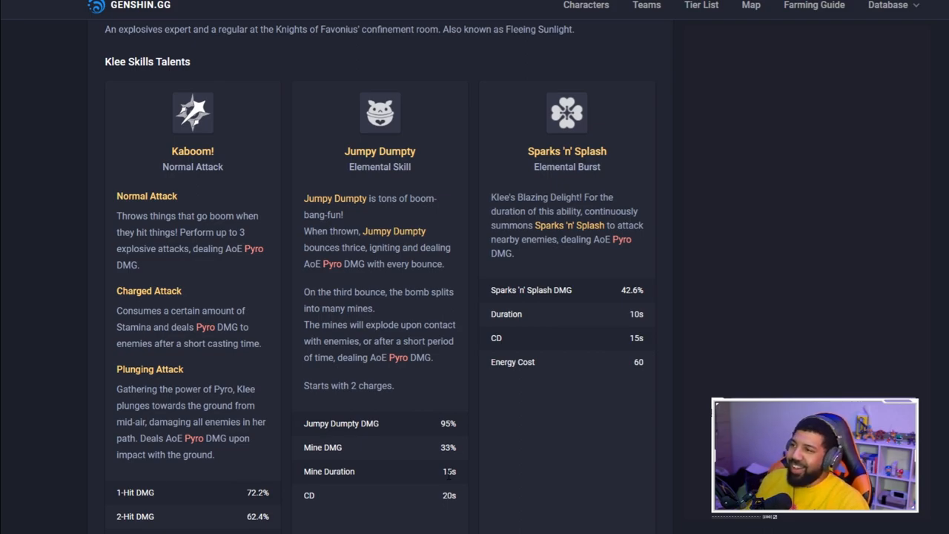
{"action": "mouse_move", "coordinate": [642, 138]}
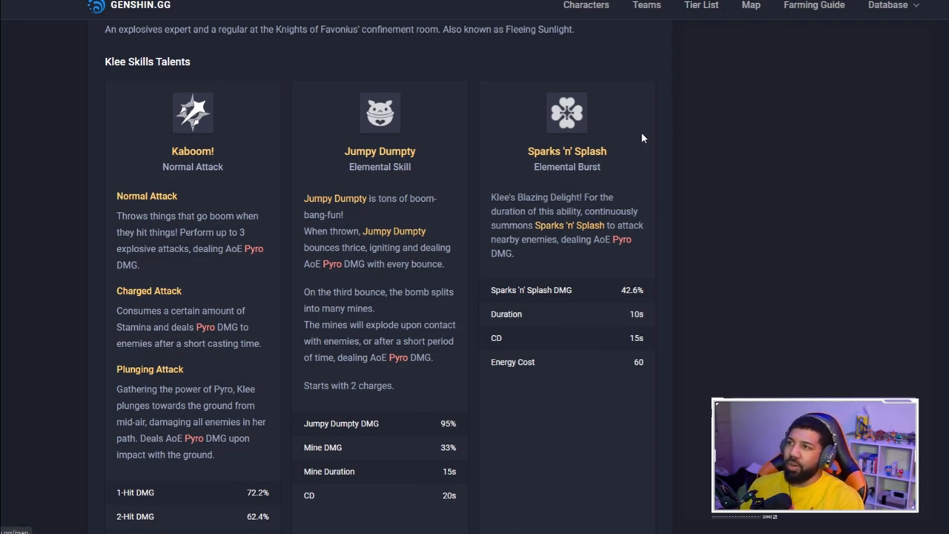
{"action": "mouse_move", "coordinate": [627, 96]}
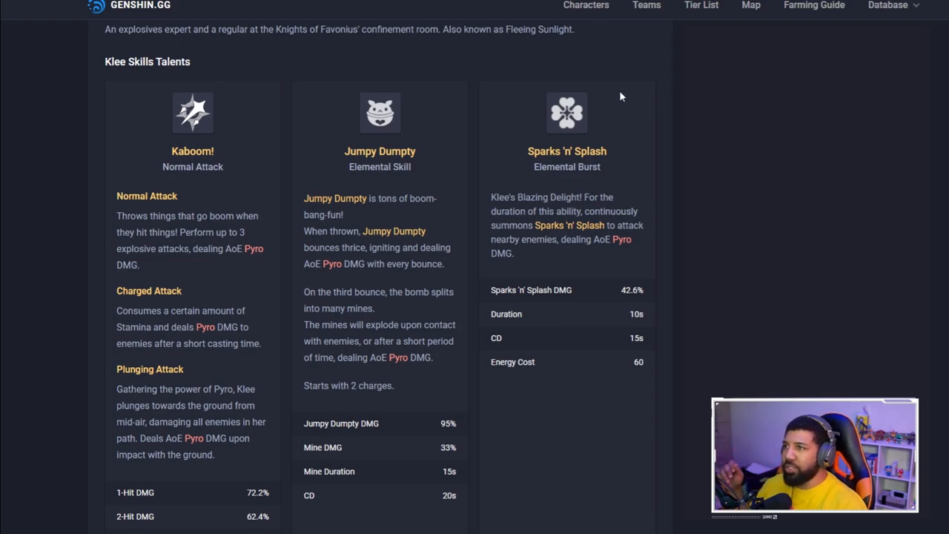
{"action": "mouse_move", "coordinate": [602, 73]}
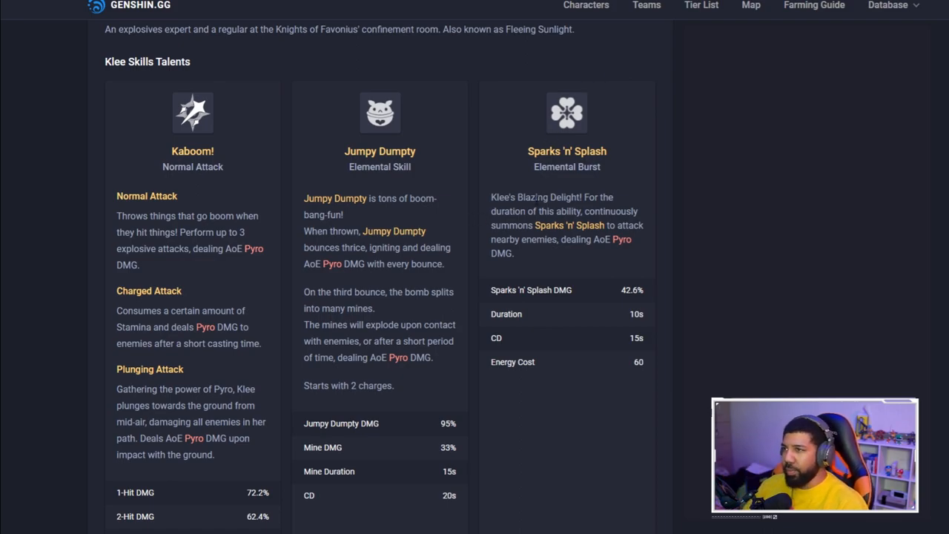
{"action": "mouse_move", "coordinate": [637, 245]}
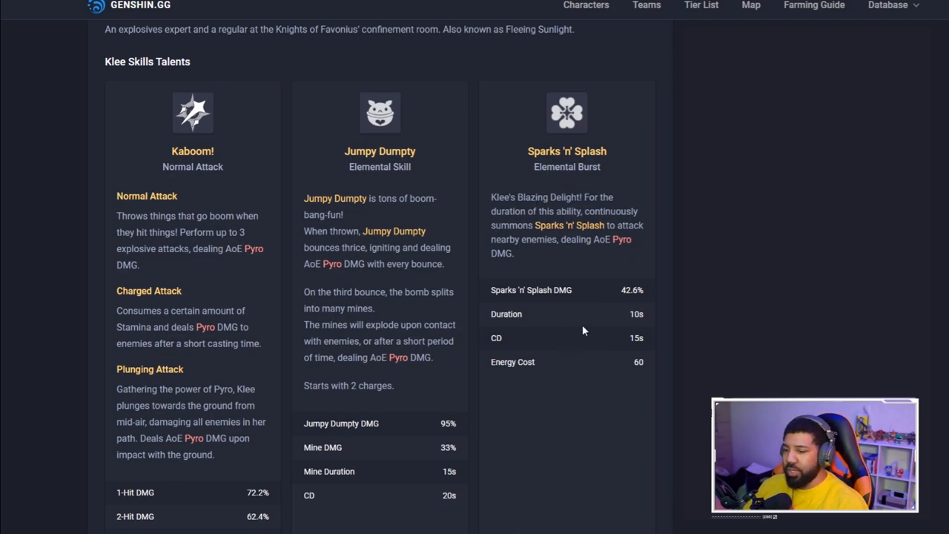
{"action": "scroll", "scroll_direction": "down", "scroll_amount": 3}
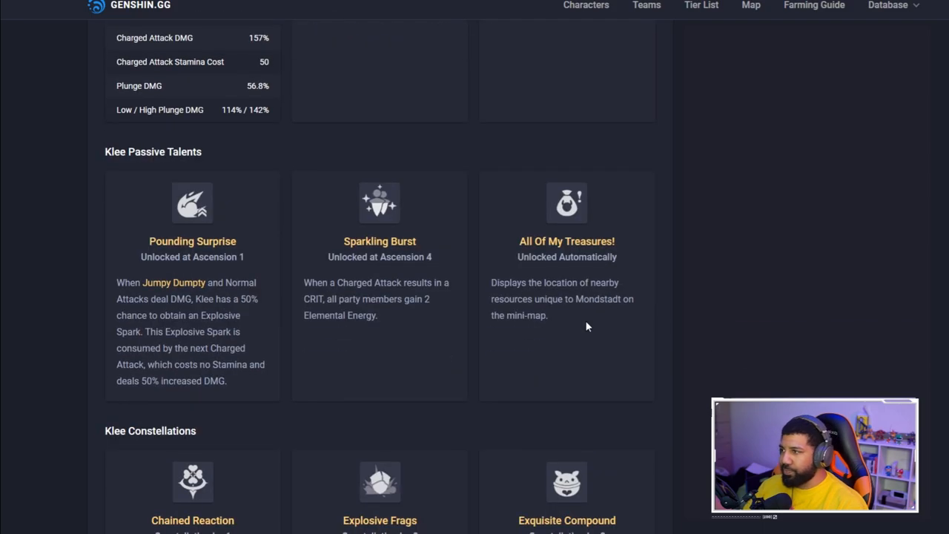
{"action": "mouse_move", "coordinate": [153, 230]}
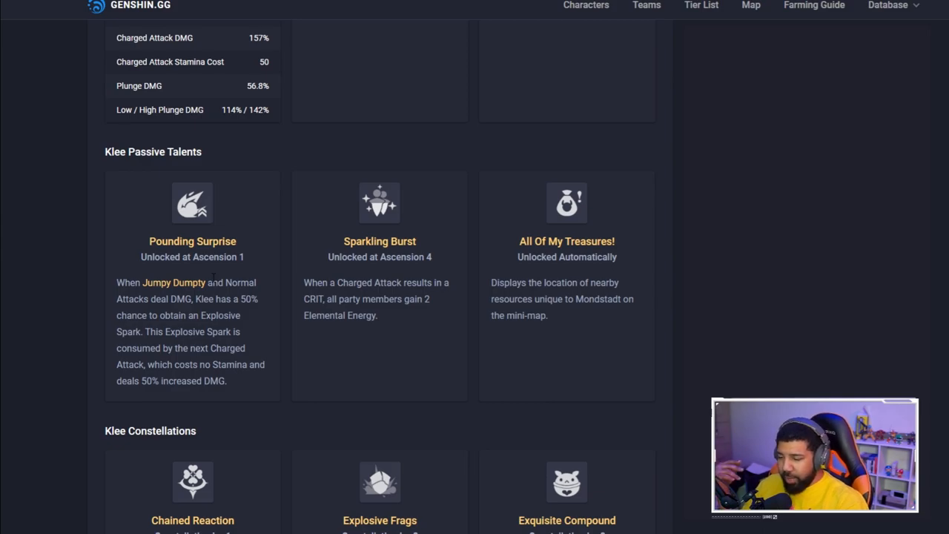
{"action": "mouse_move", "coordinate": [414, 175]}
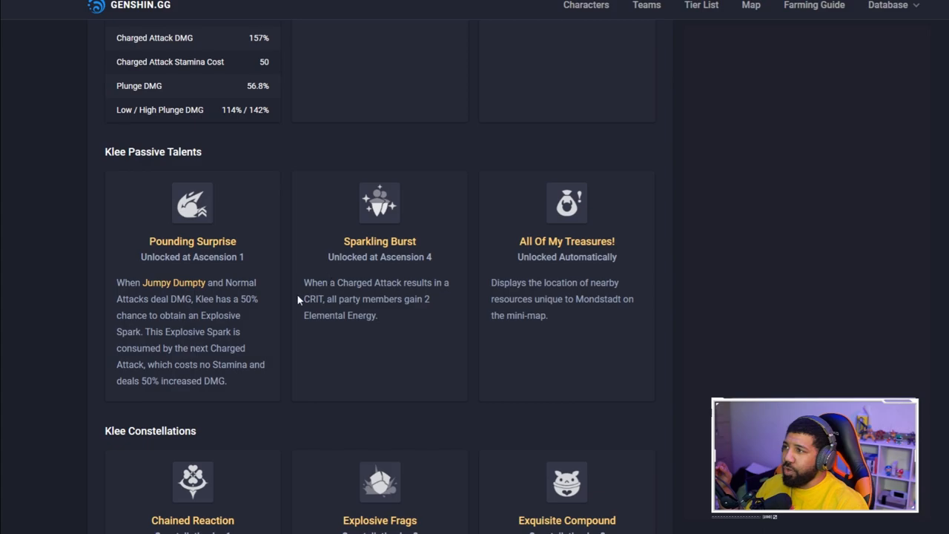
{"action": "mouse_move", "coordinate": [343, 311]}
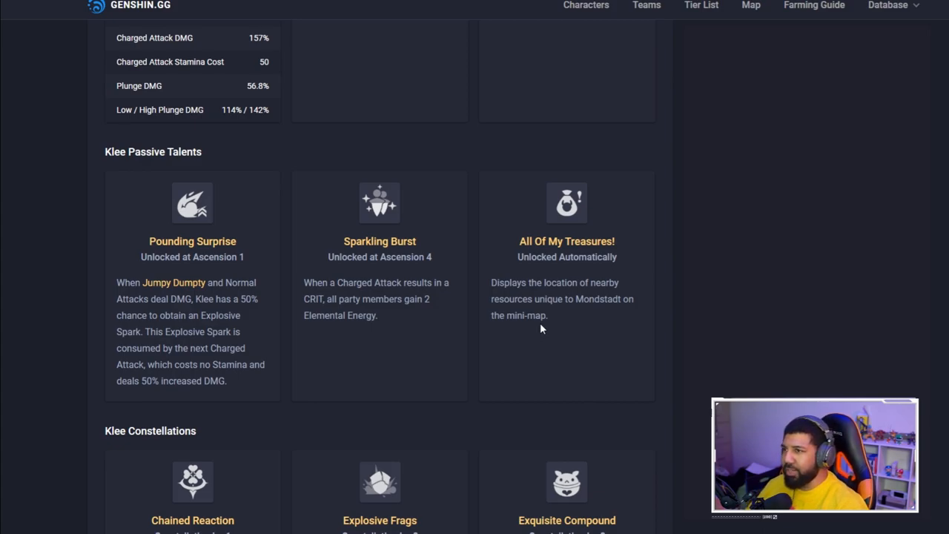
{"action": "mouse_move", "coordinate": [488, 283]}
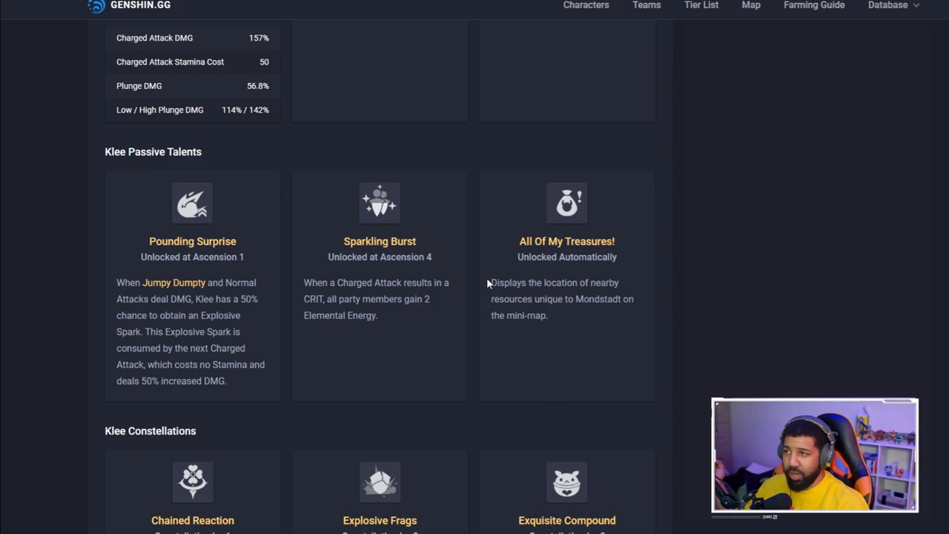
{"action": "mouse_move", "coordinate": [501, 274]}
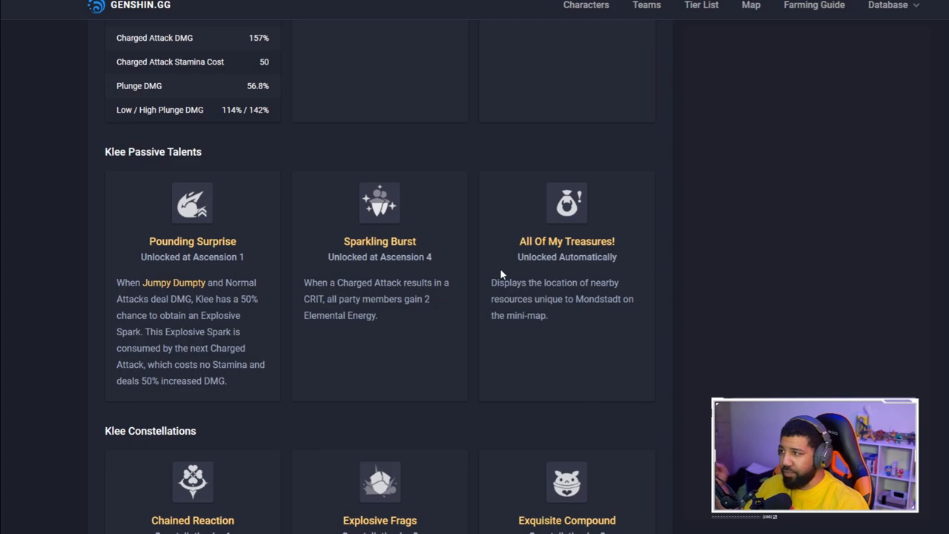
{"action": "scroll", "scroll_direction": "down", "scroll_amount": 3}
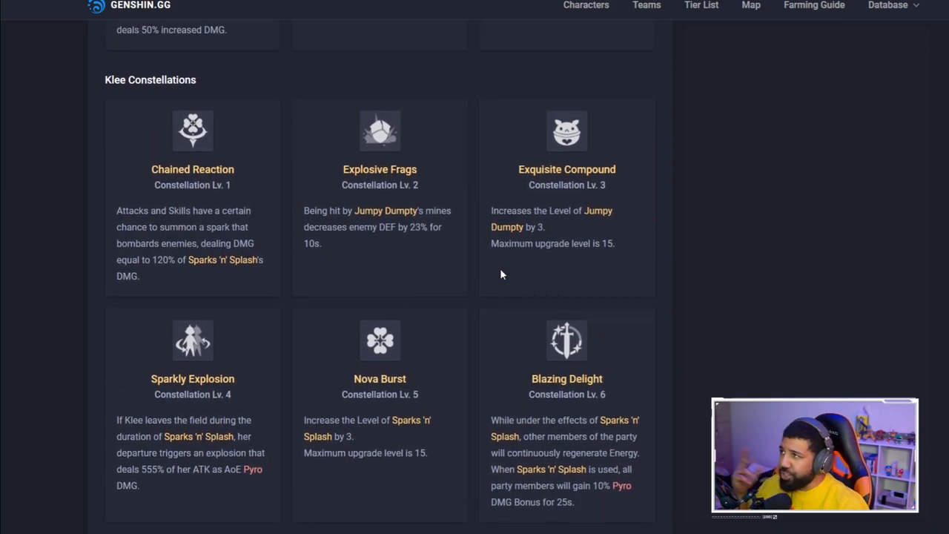
{"action": "mouse_move", "coordinate": [146, 255]}
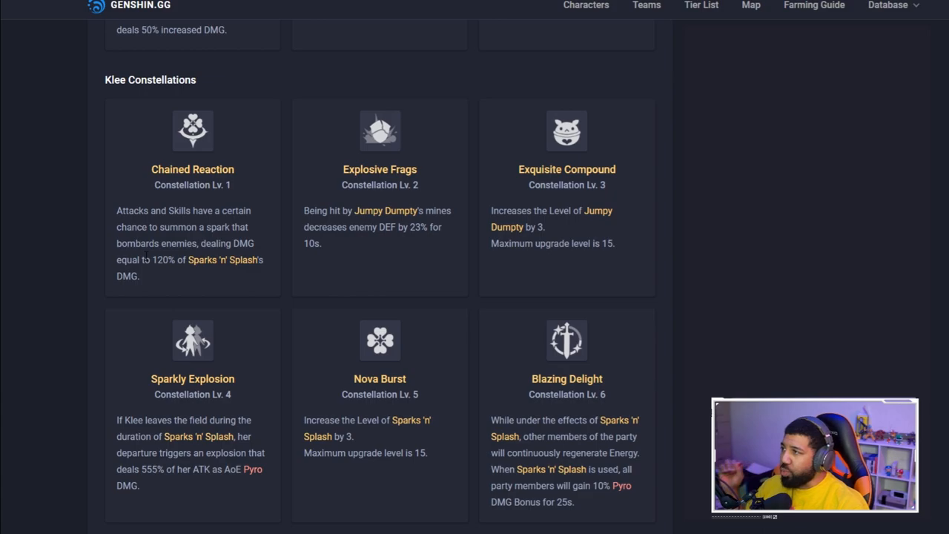
{"action": "mouse_move", "coordinate": [245, 259]}
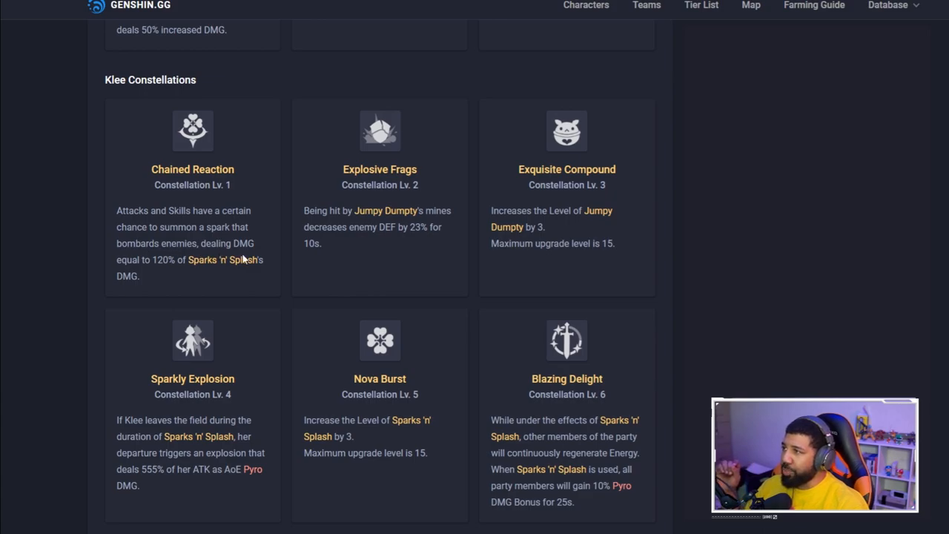
{"action": "mouse_move", "coordinate": [300, 221]}
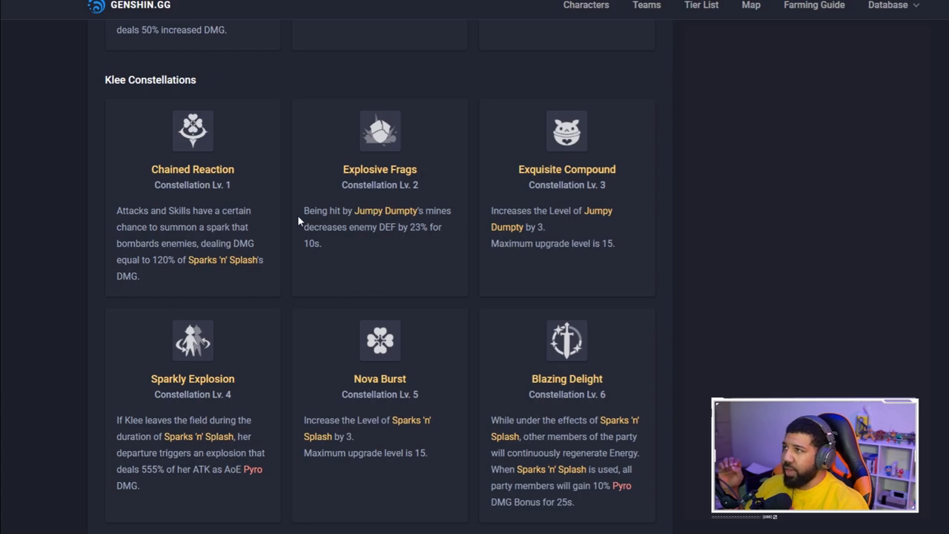
{"action": "mouse_move", "coordinate": [300, 215]}
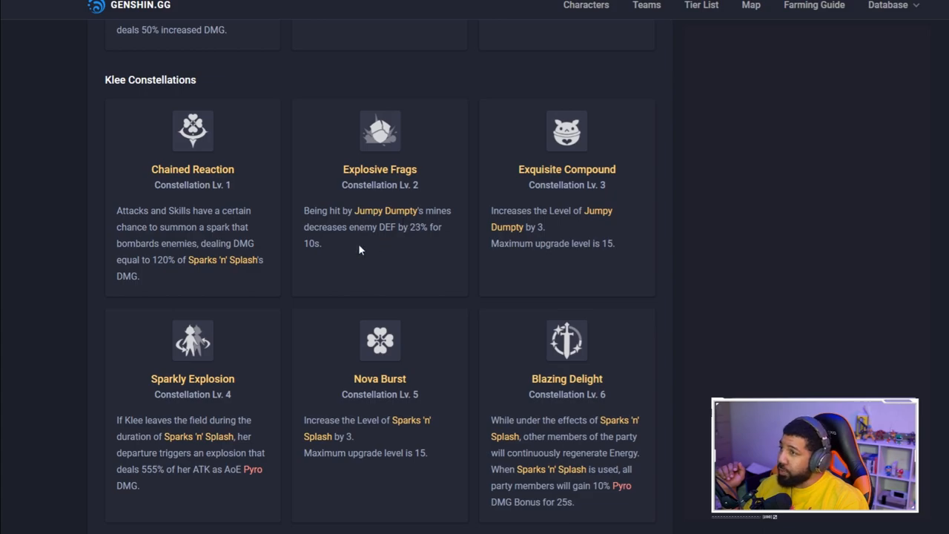
{"action": "mouse_move", "coordinate": [364, 243]}
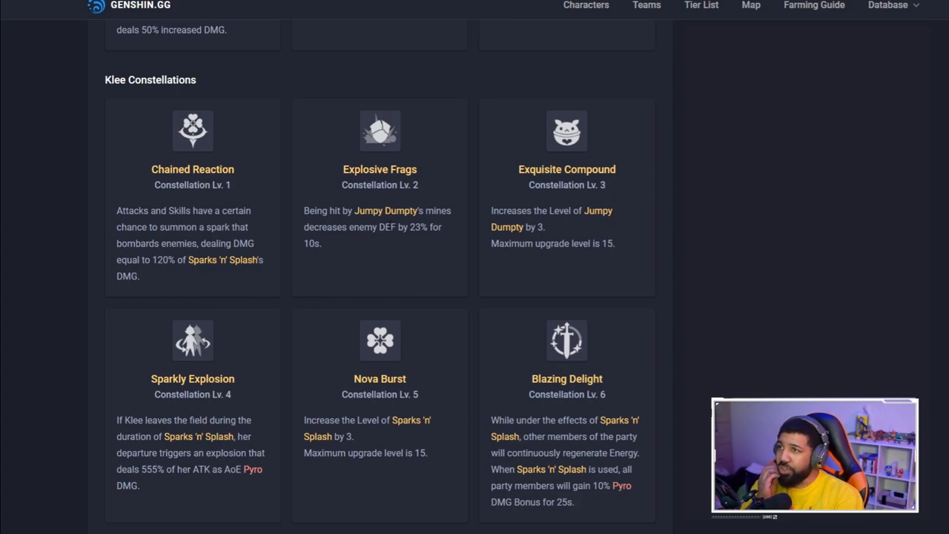
{"action": "mouse_move", "coordinate": [404, 200]}
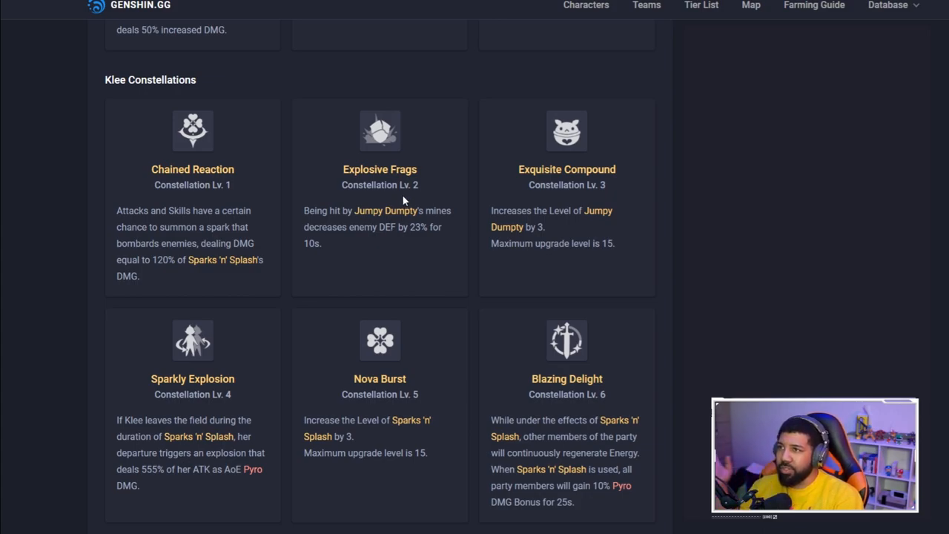
{"action": "scroll", "scroll_direction": "down", "scroll_amount": 3}
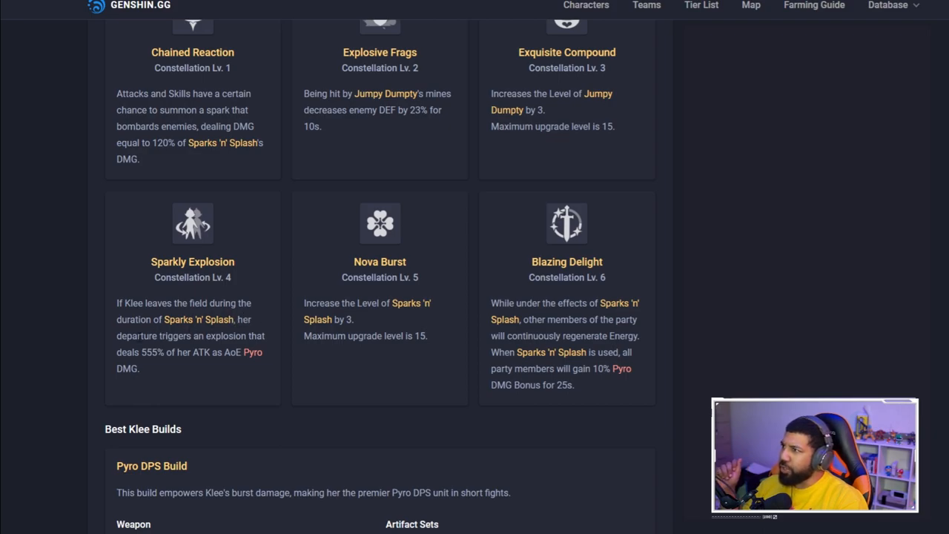
{"action": "mouse_move", "coordinate": [154, 365]}
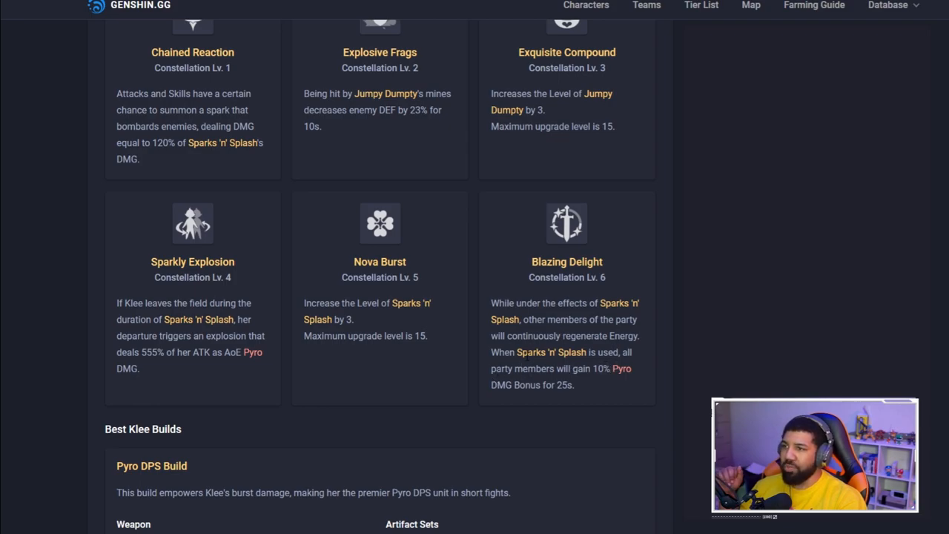
{"action": "mouse_move", "coordinate": [541, 350]}
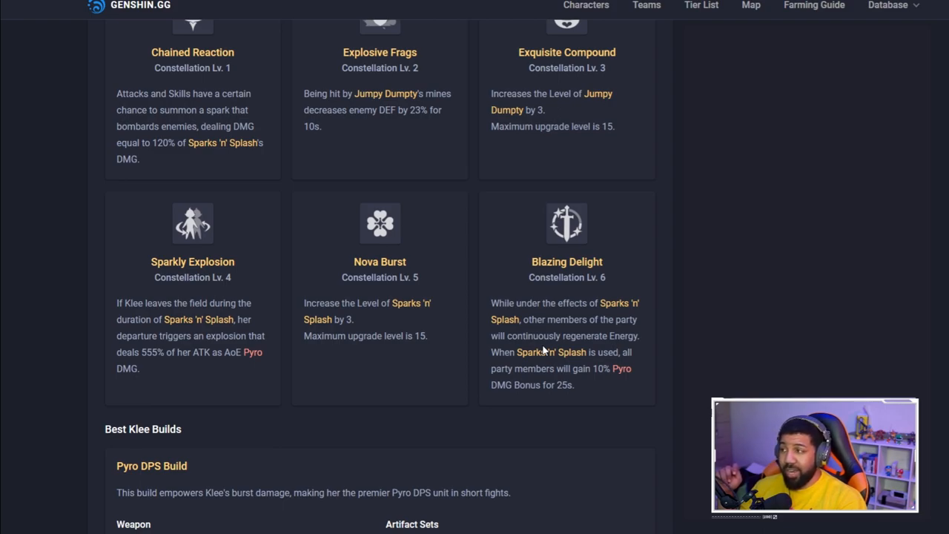
{"action": "mouse_move", "coordinate": [303, 71]}
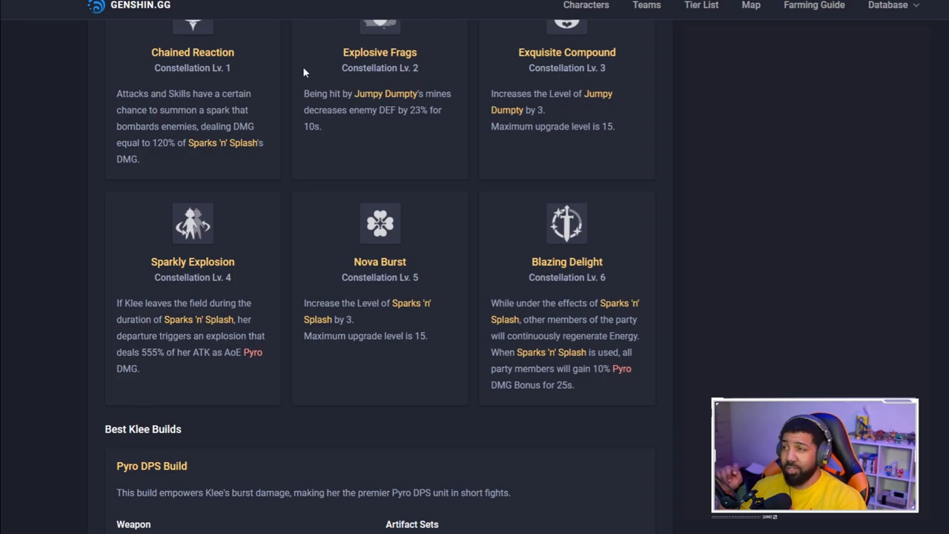
{"action": "scroll", "scroll_direction": "down", "scroll_amount": 3}
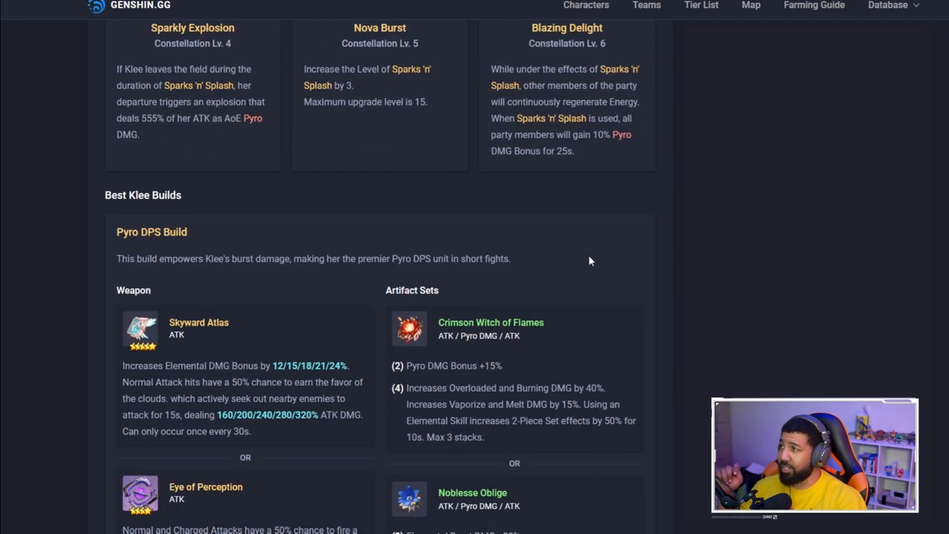
{"action": "scroll", "scroll_direction": "down", "scroll_amount": 3}
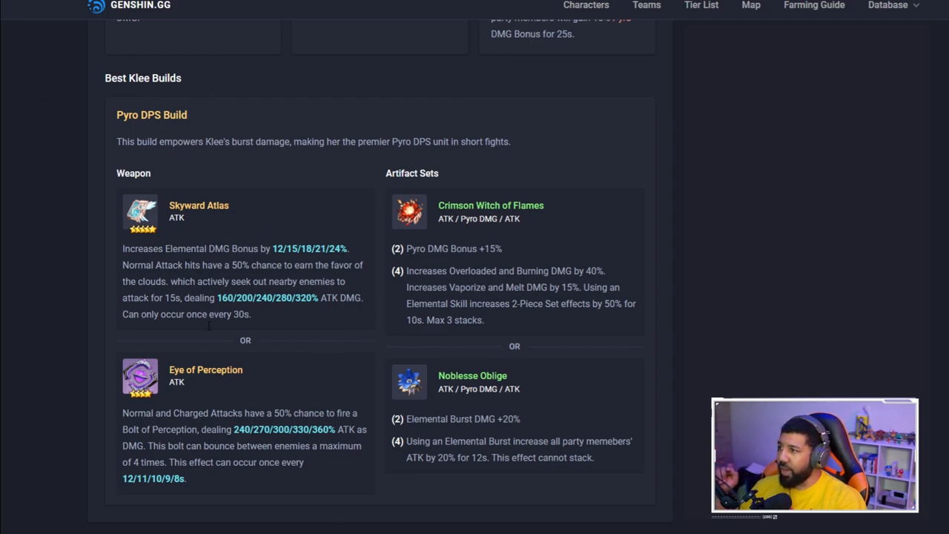
{"action": "mouse_move", "coordinate": [571, 165]}
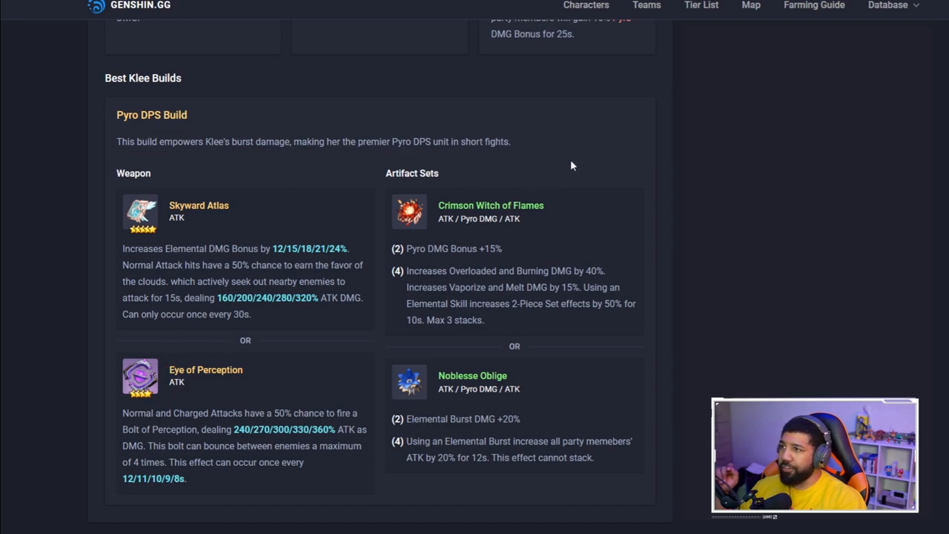
{"action": "mouse_move", "coordinate": [393, 367]}
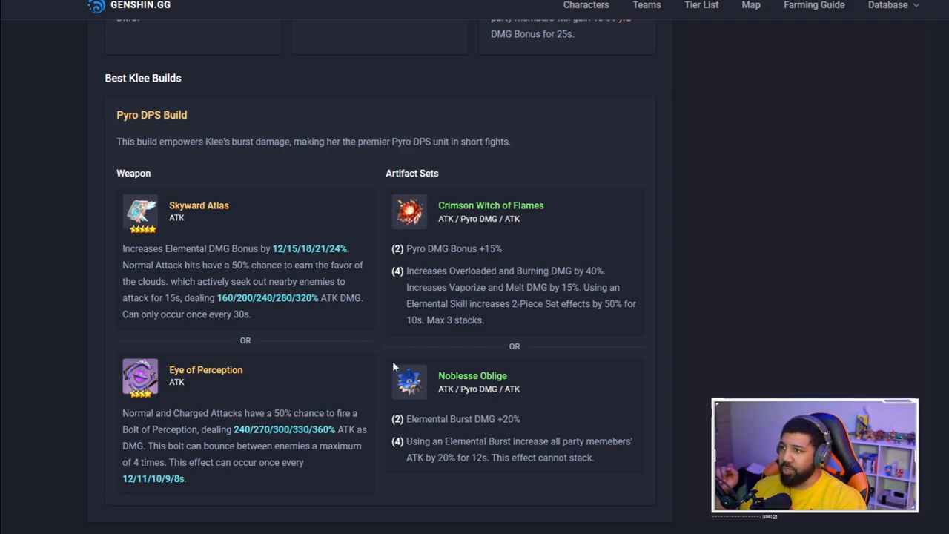
{"action": "scroll", "scroll_direction": "down", "scroll_amount": 3}
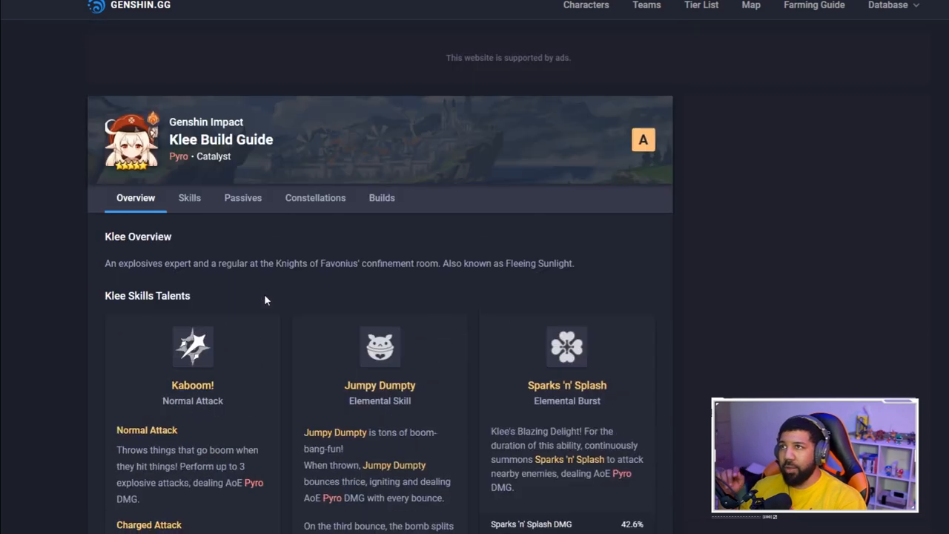
{"action": "mouse_move", "coordinate": [269, 298]}
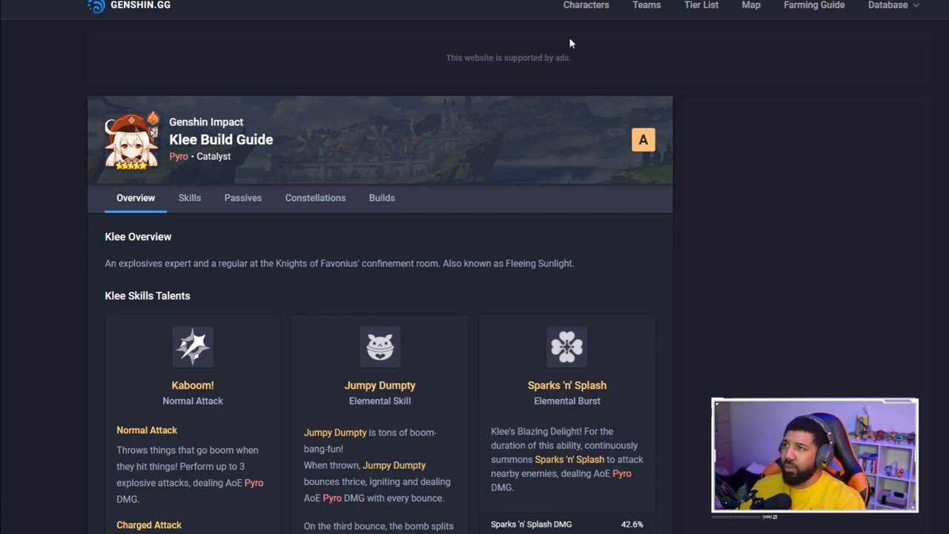
{"action": "mouse_move", "coordinate": [591, 149]}
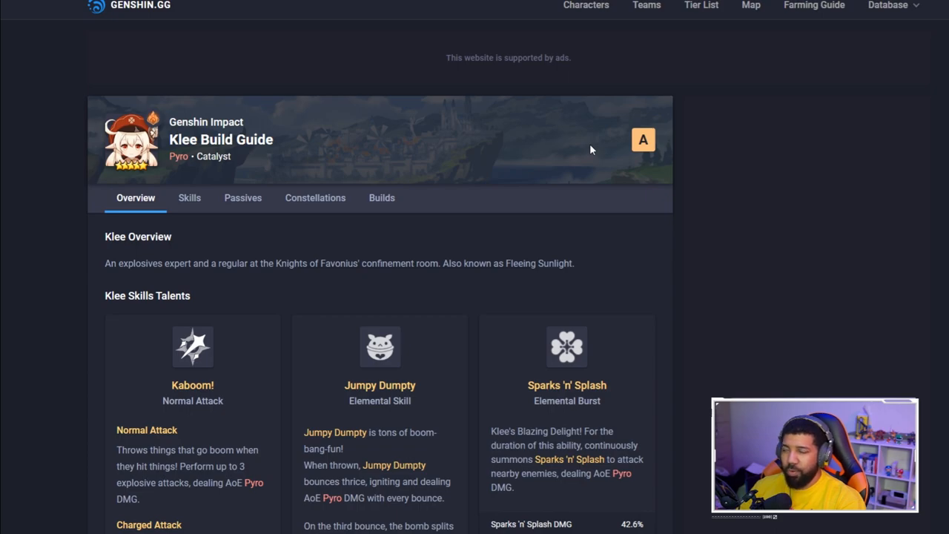
{"action": "mouse_move", "coordinate": [683, 138]}
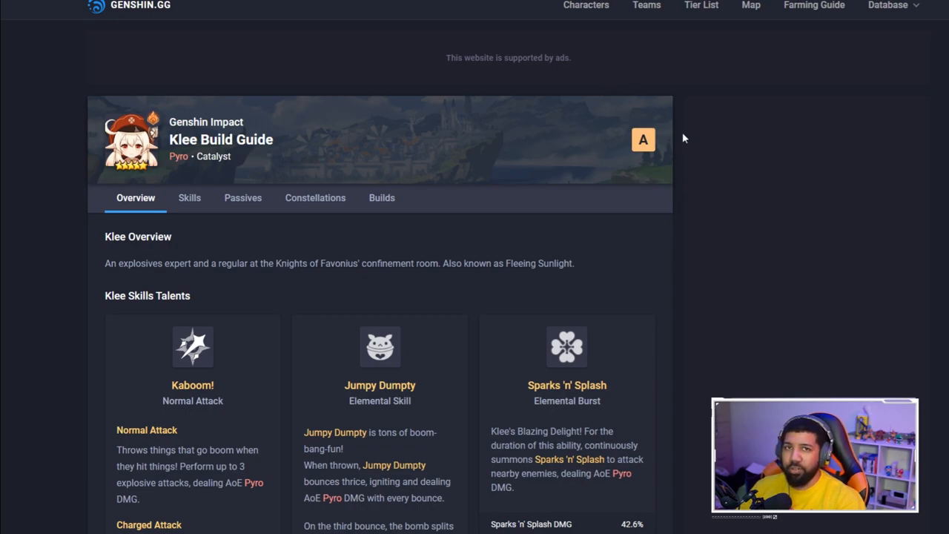
{"action": "mouse_move", "coordinate": [630, 187]}
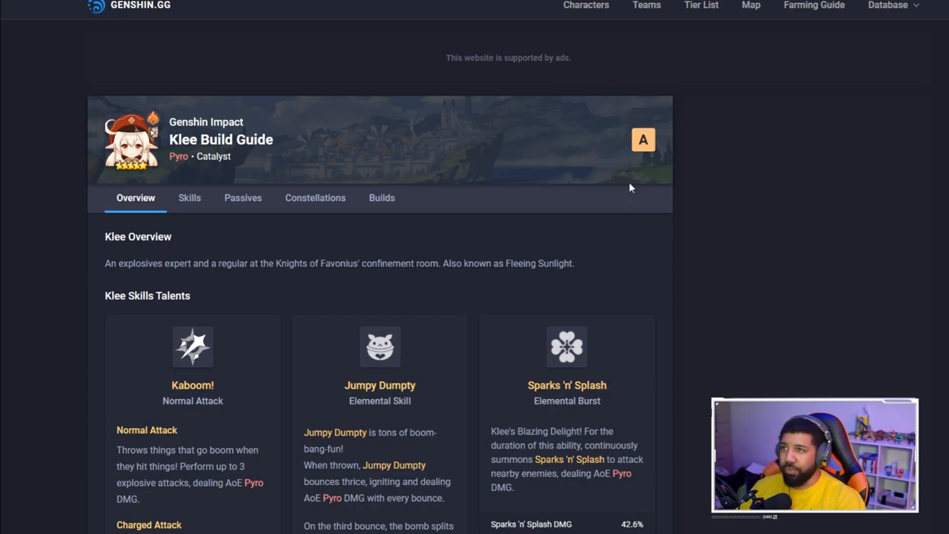
{"action": "mouse_move", "coordinate": [623, 129]}
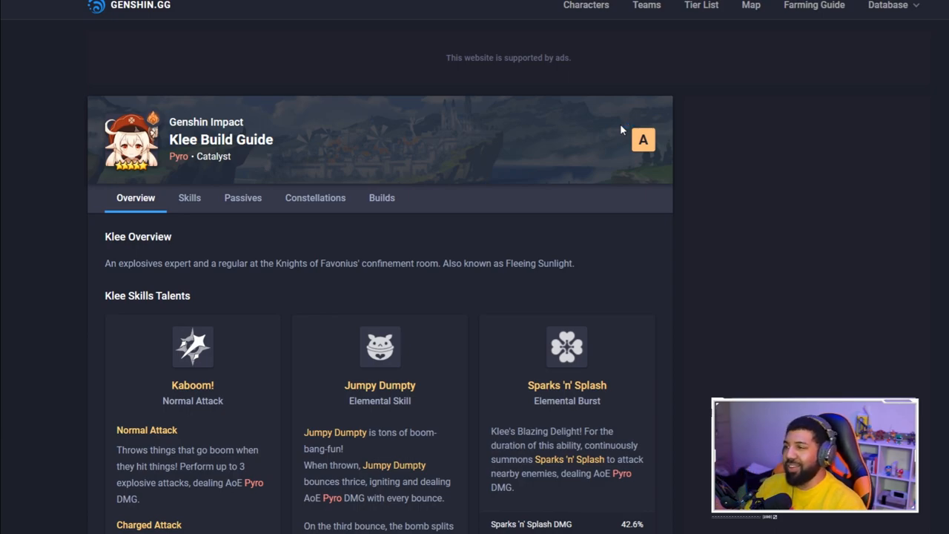
{"action": "mouse_move", "coordinate": [644, 47]}
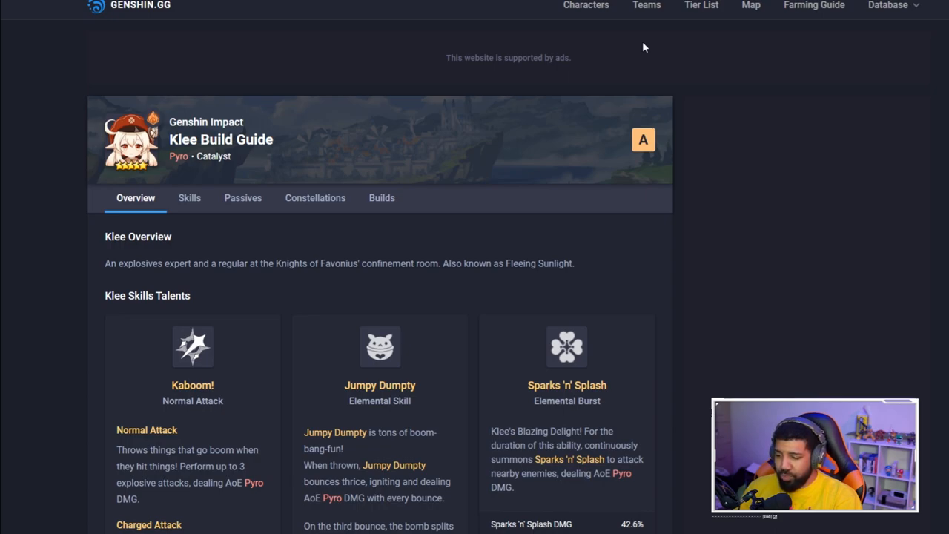
{"action": "mouse_move", "coordinate": [572, 288]}
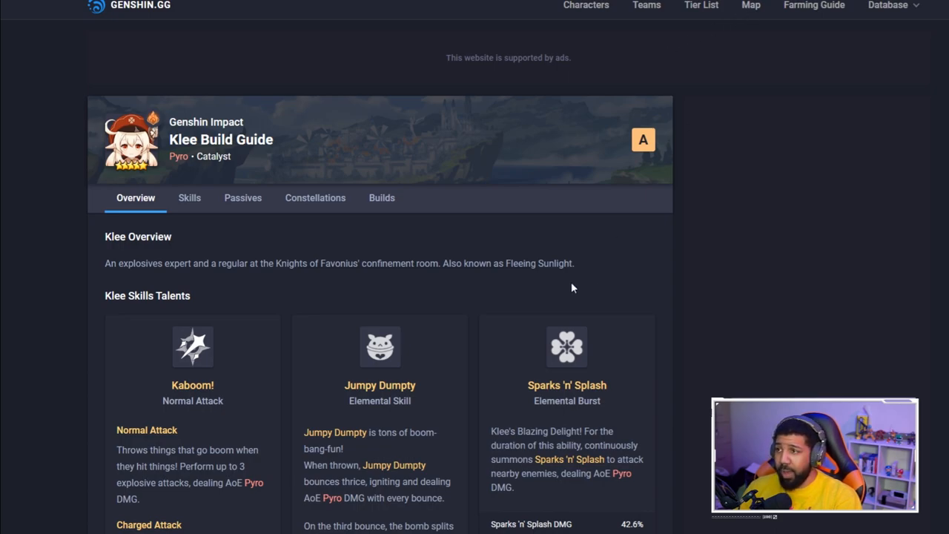
{"action": "scroll", "scroll_direction": "down", "scroll_amount": 3}
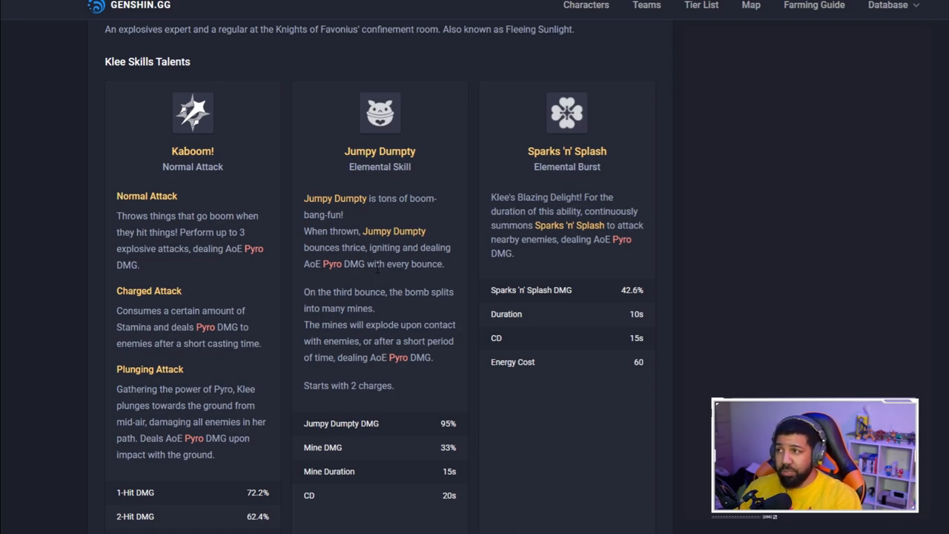
{"action": "scroll", "scroll_direction": "down", "scroll_amount": 3}
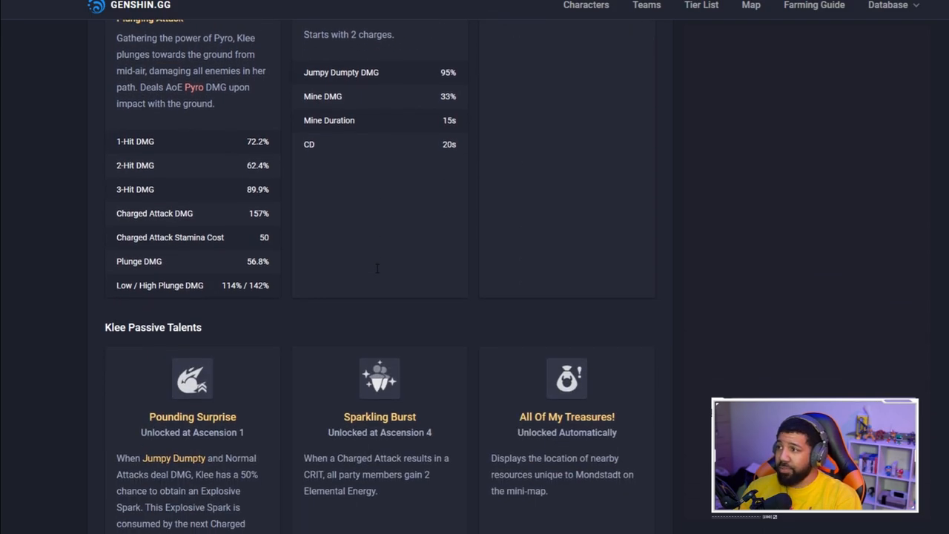
{"action": "scroll", "scroll_direction": "down", "scroll_amount": 3}
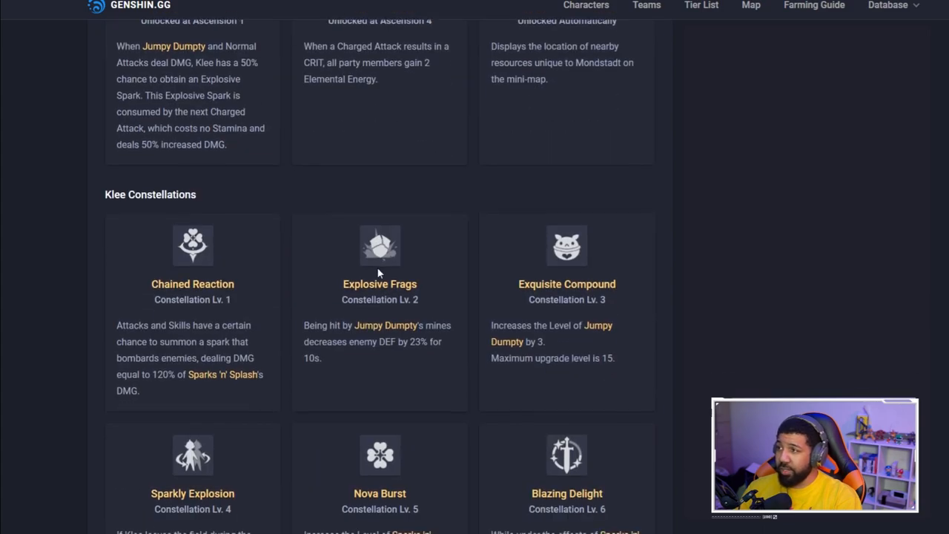
{"action": "scroll", "scroll_direction": "down", "scroll_amount": 3}
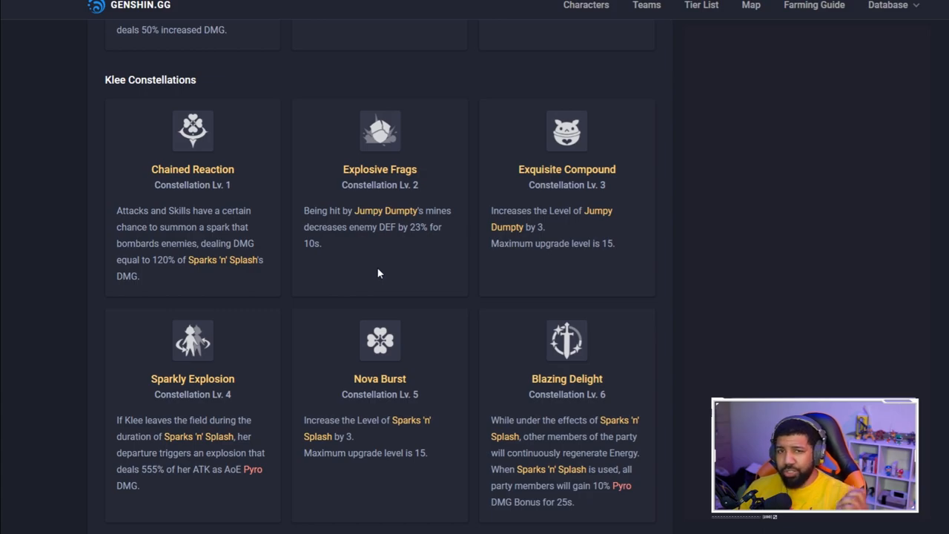
{"action": "mouse_move", "coordinate": [434, 243]}
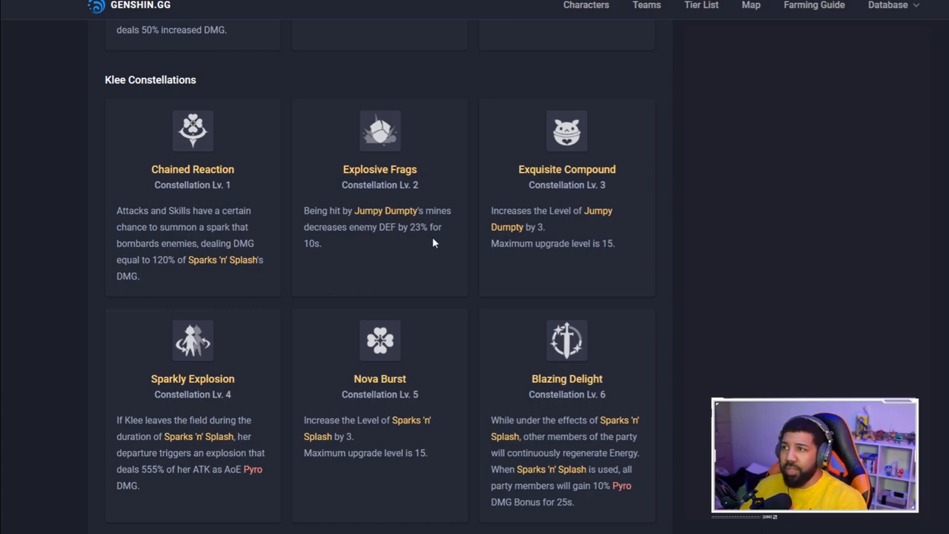